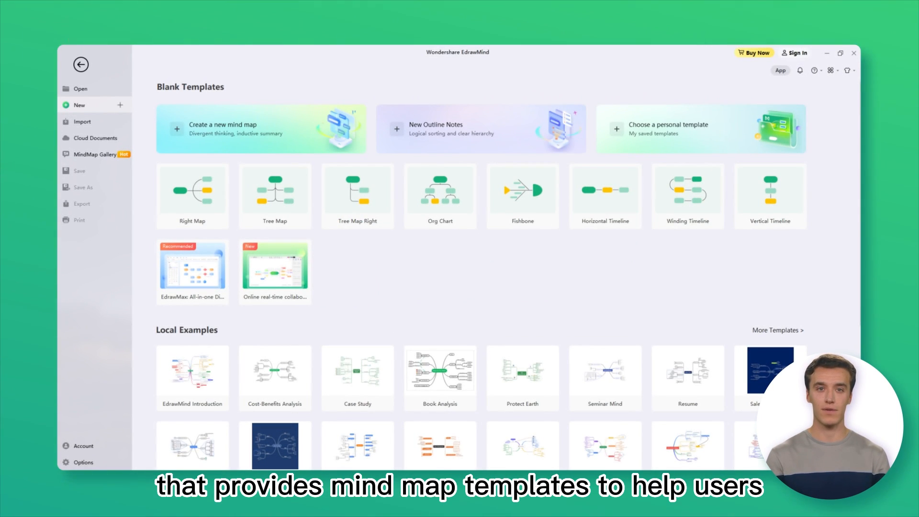
# Retitle the central Main Idea node to 'Welcome to EdrawMind'.
pyautogui.scroll(-3)
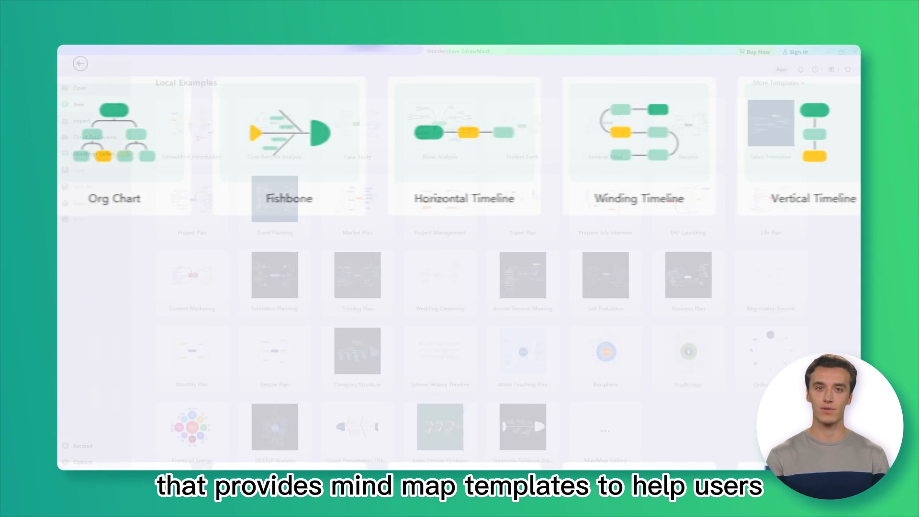
pyautogui.scroll(-3)
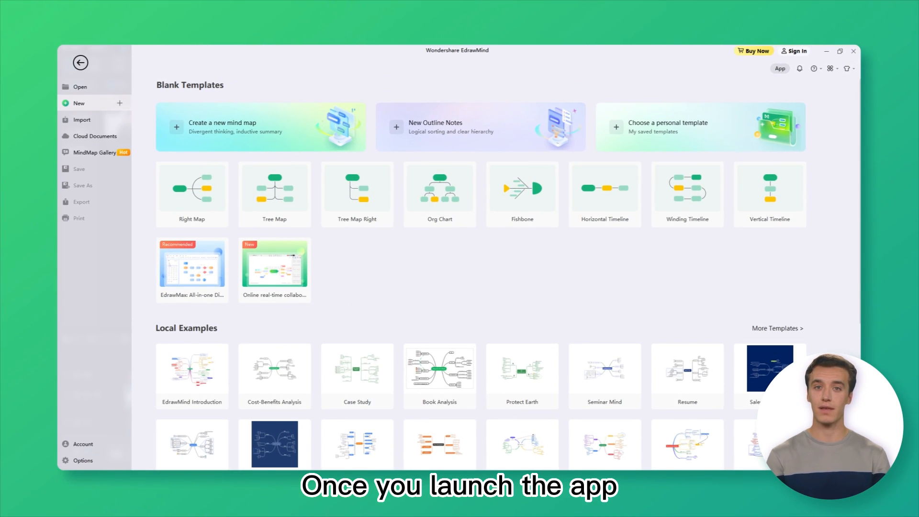
pyautogui.scroll(-3)
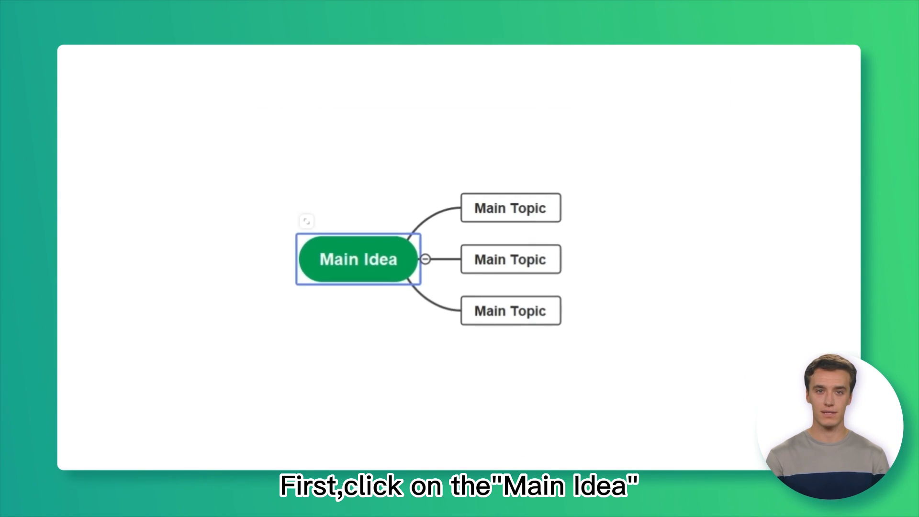
pyautogui.write('Welcome to EdrawMind')
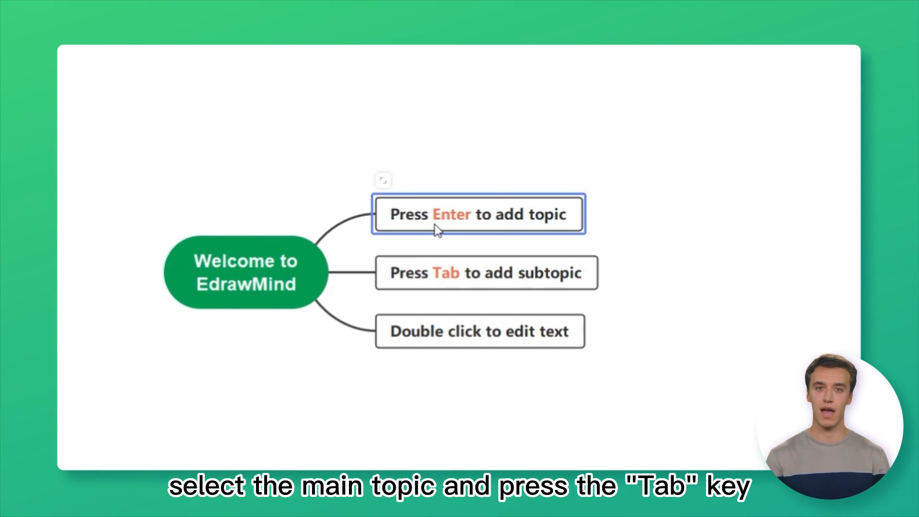
# Add two nested subtopics extending from the first main topic.
pyautogui.press('tab')
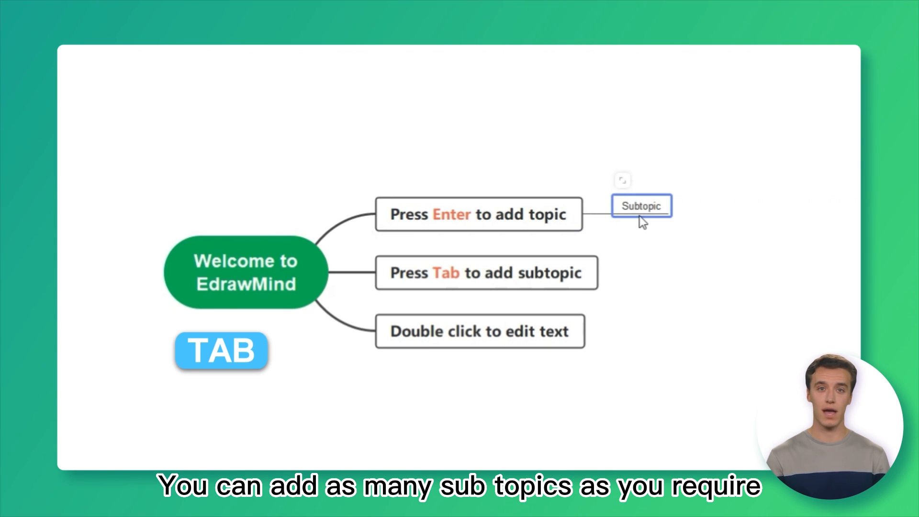
pyautogui.press('Tab')
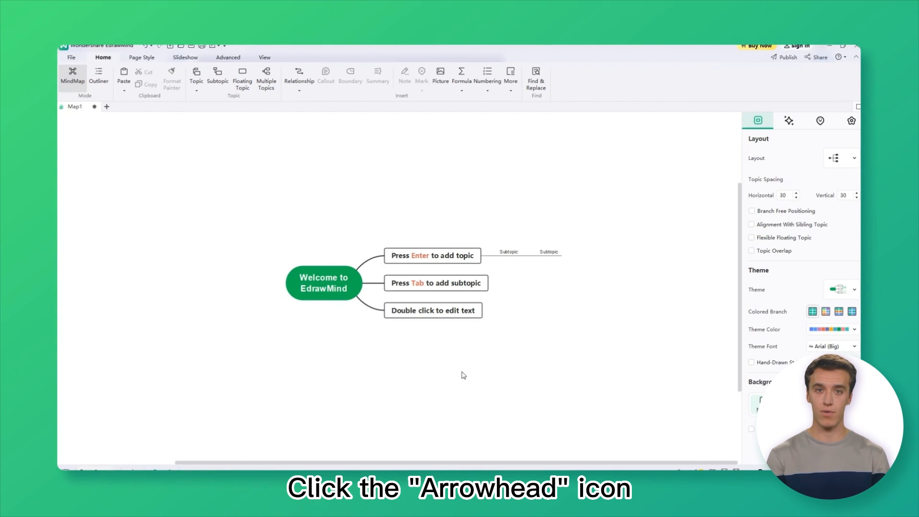
pyautogui.click(509, 252)
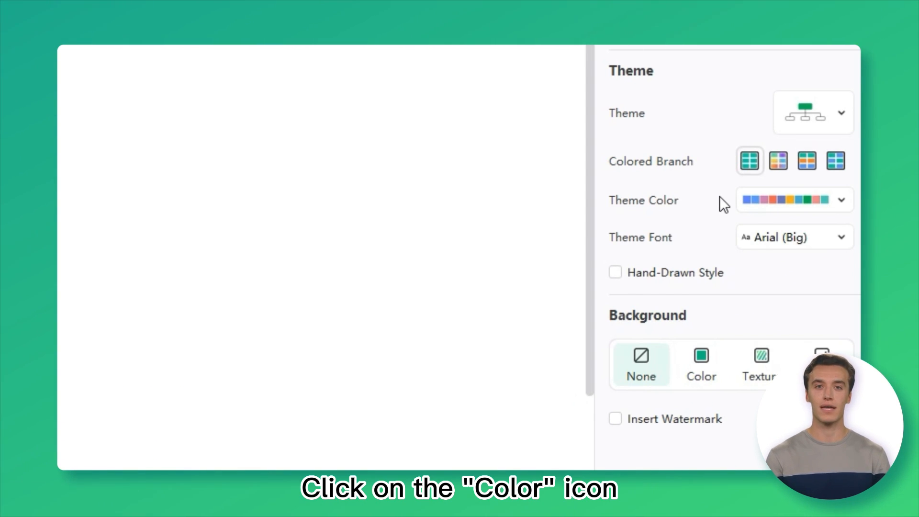
# Choose the Tranquil theme palette and fill the page background with light blue.
pyautogui.click(842, 199)
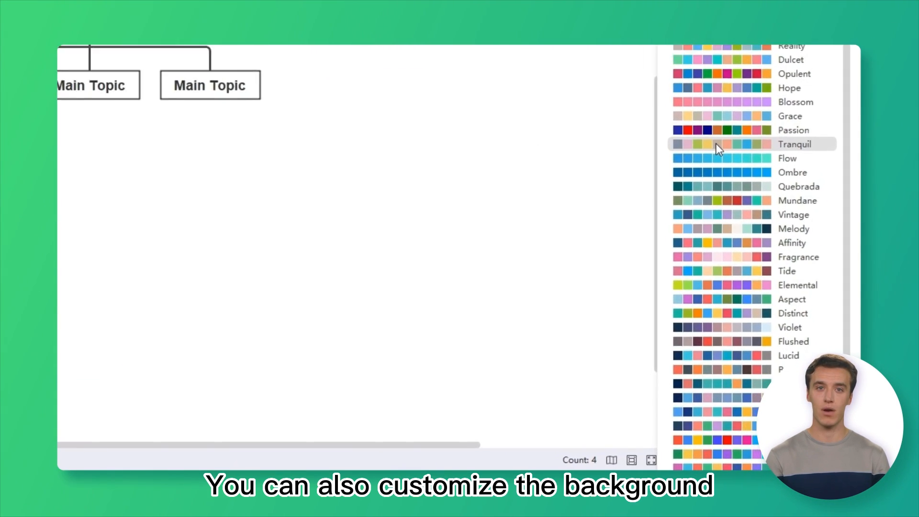
pyautogui.click(693, 299)
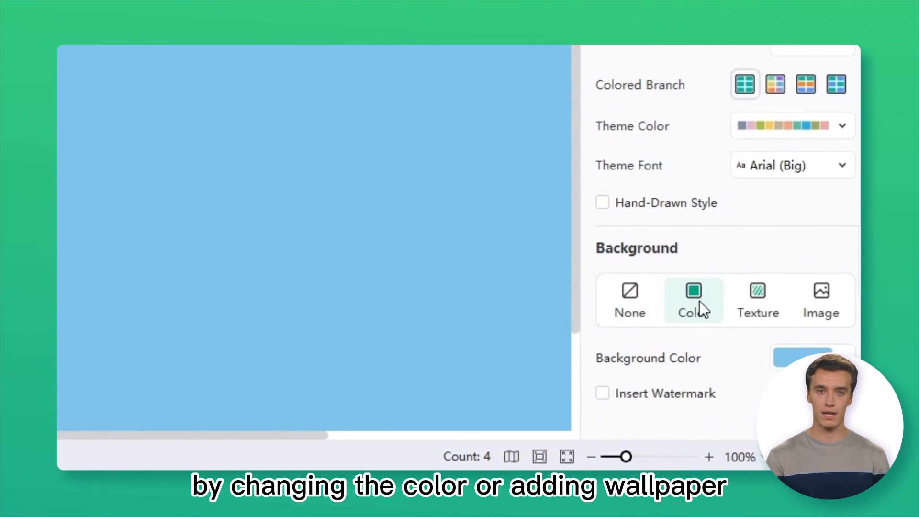
pyautogui.click(804, 356)
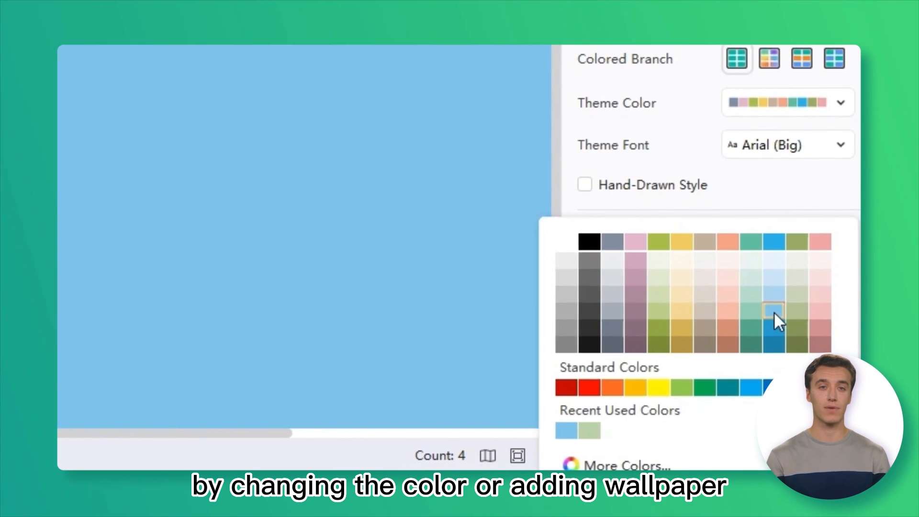